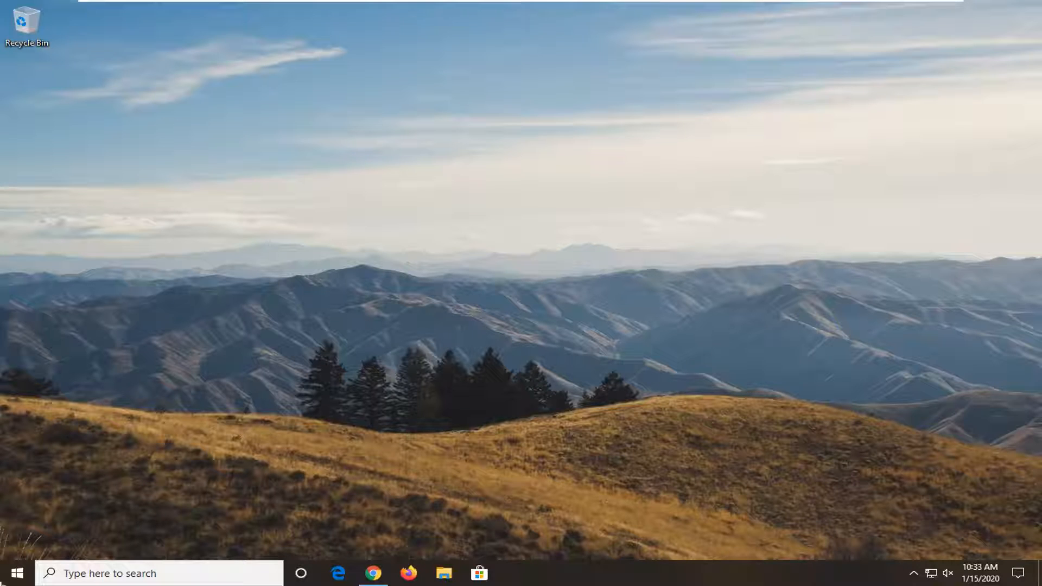
mouse_move(13, 574)
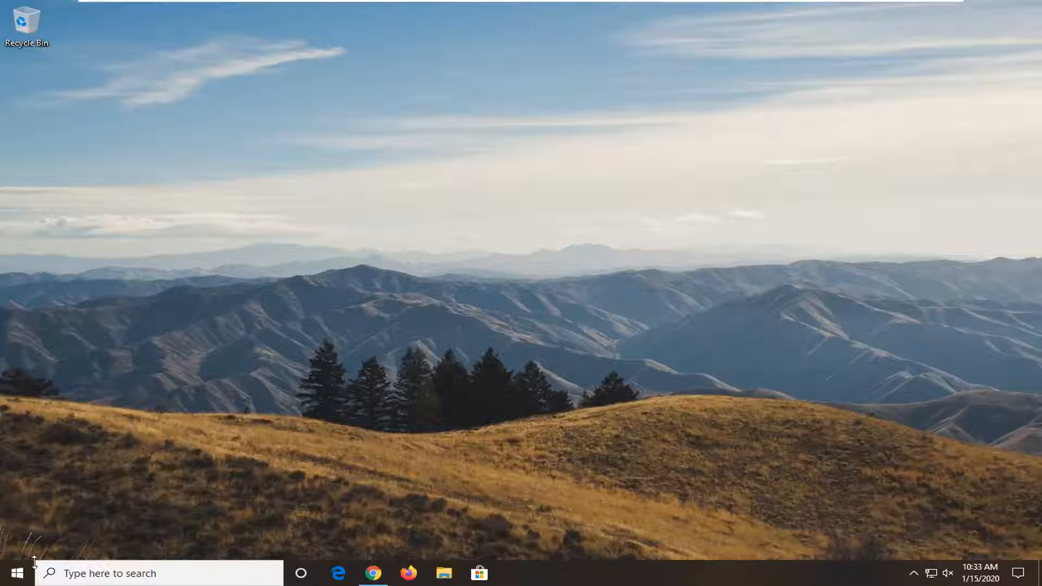
Step: Search Start for "power options" and open the Power & sleep settings page
click(12, 573)
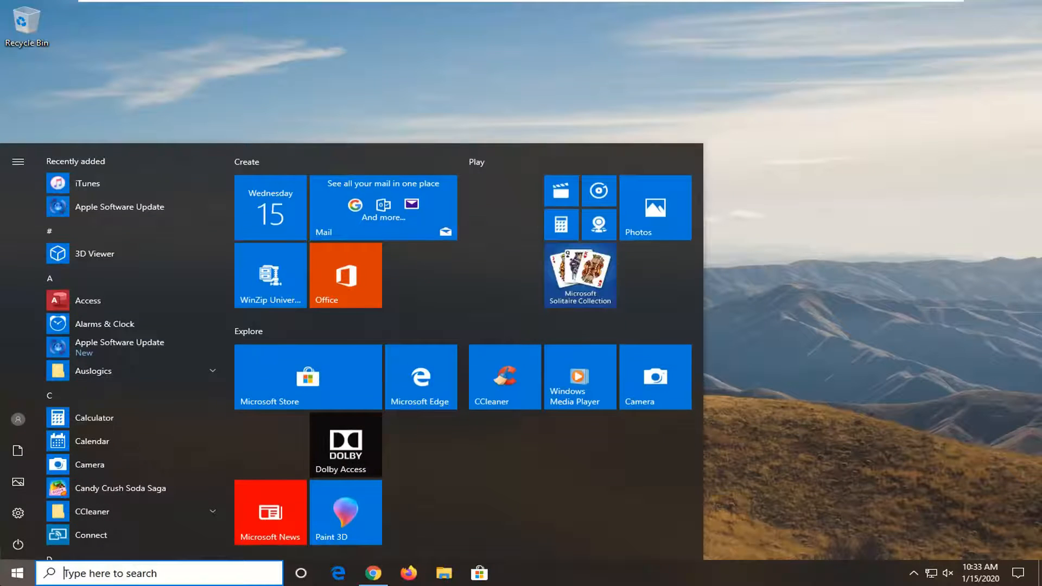
text(power options)
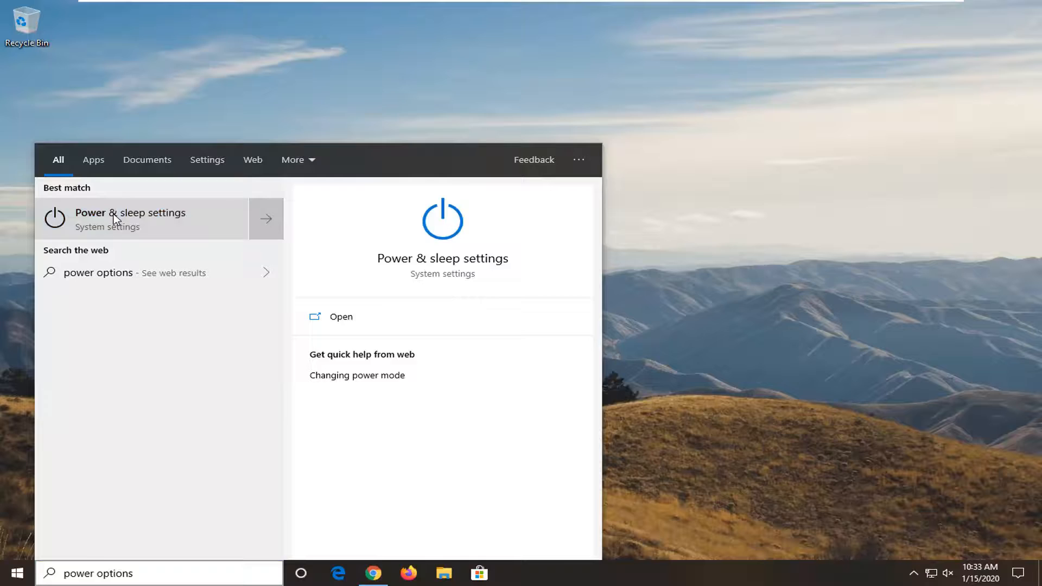
click(131, 218)
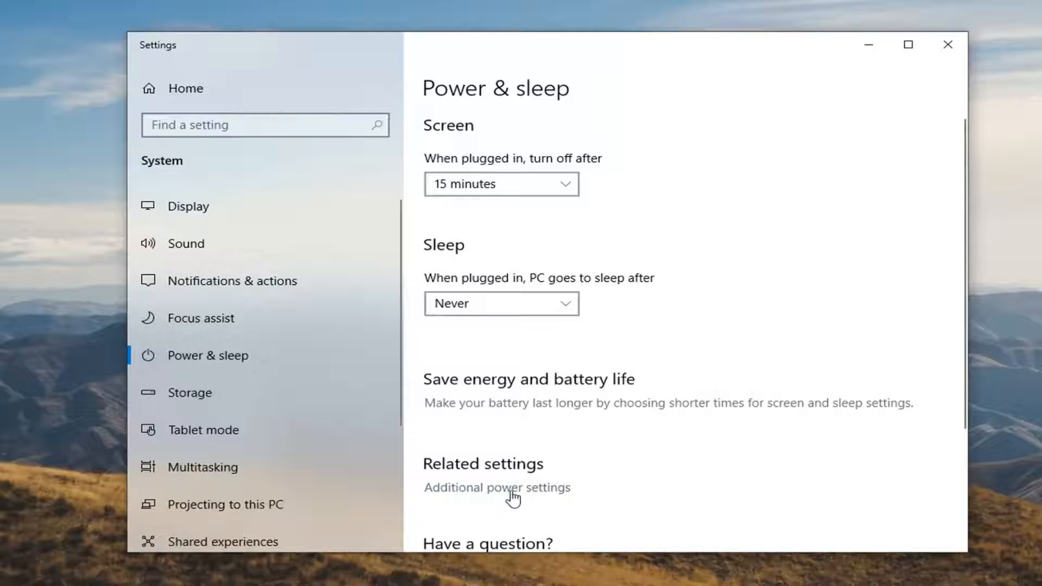
Step: Open Additional power settings and choose Change plan settings for High performance
click(496, 488)
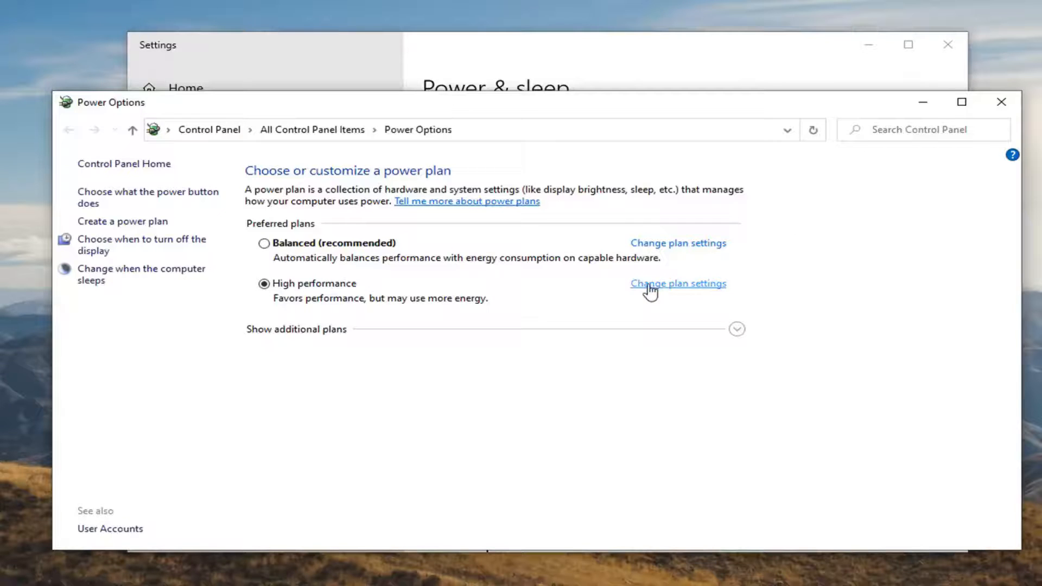
mouse_move(435, 291)
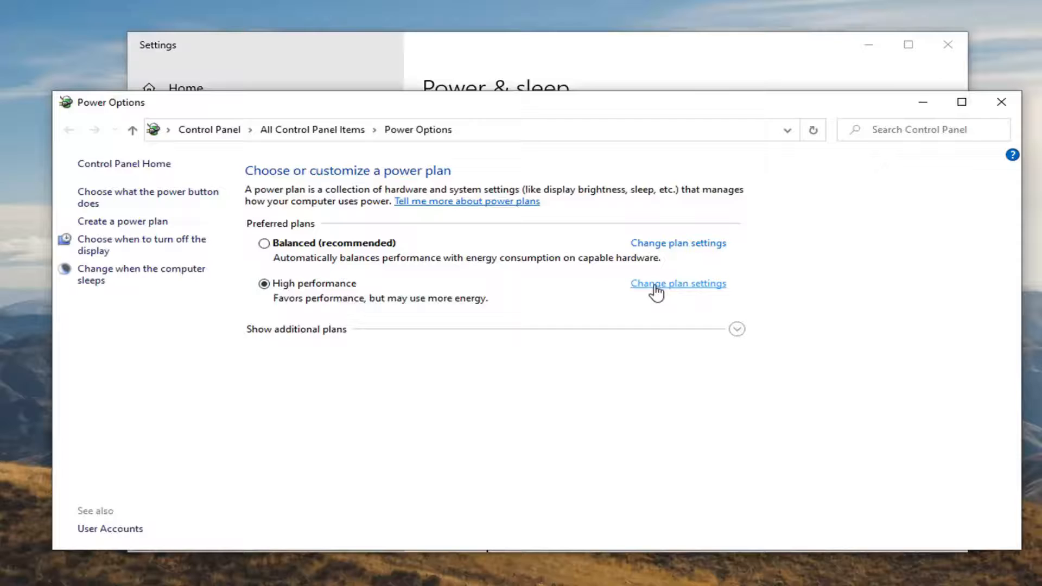
click(678, 283)
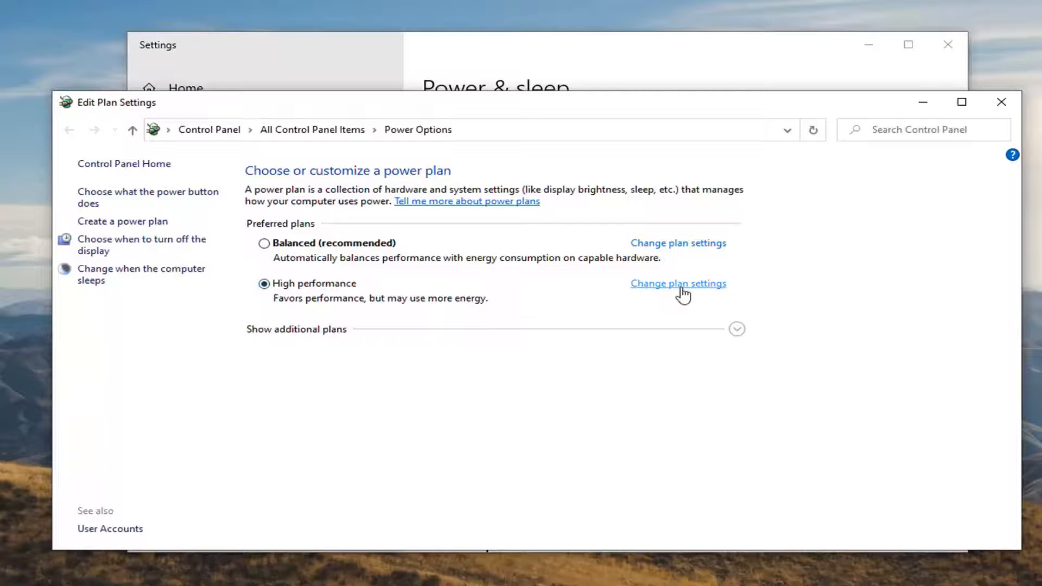
Step: Restore the High performance plan's defaults, confirm Yes, and close to the desktop
click(677, 283)
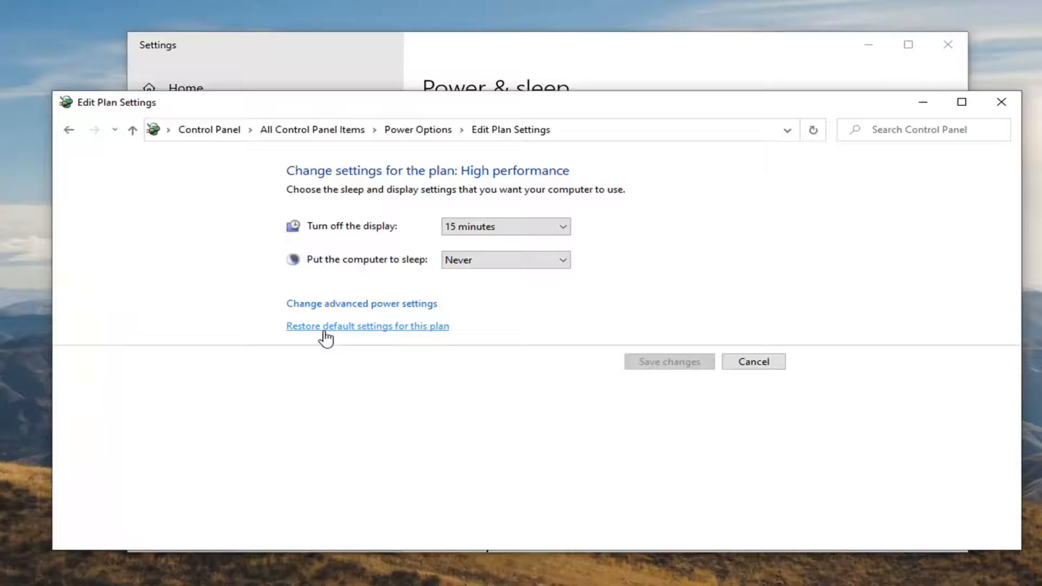
mouse_move(397, 332)
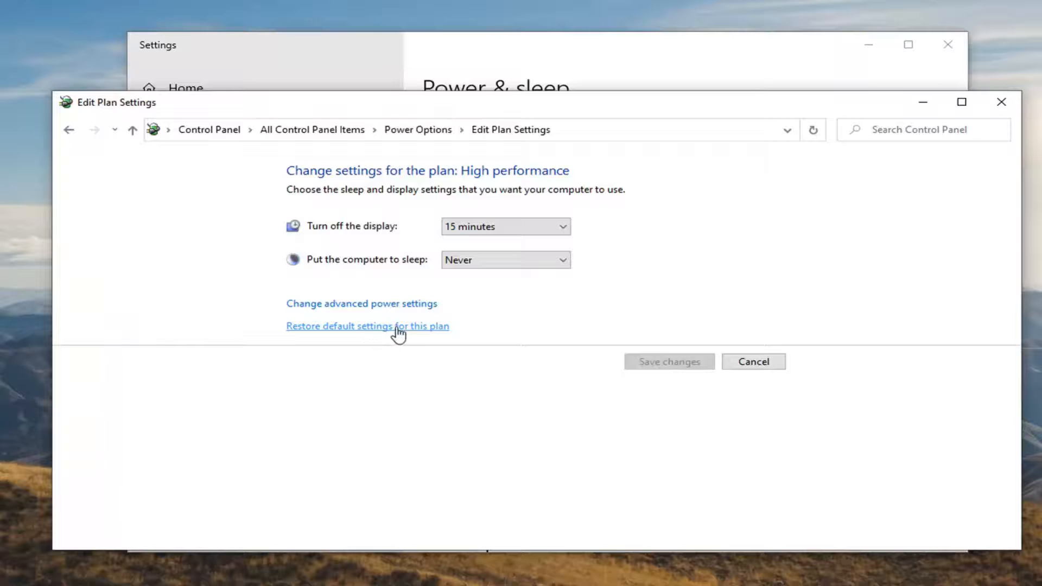
click(367, 326)
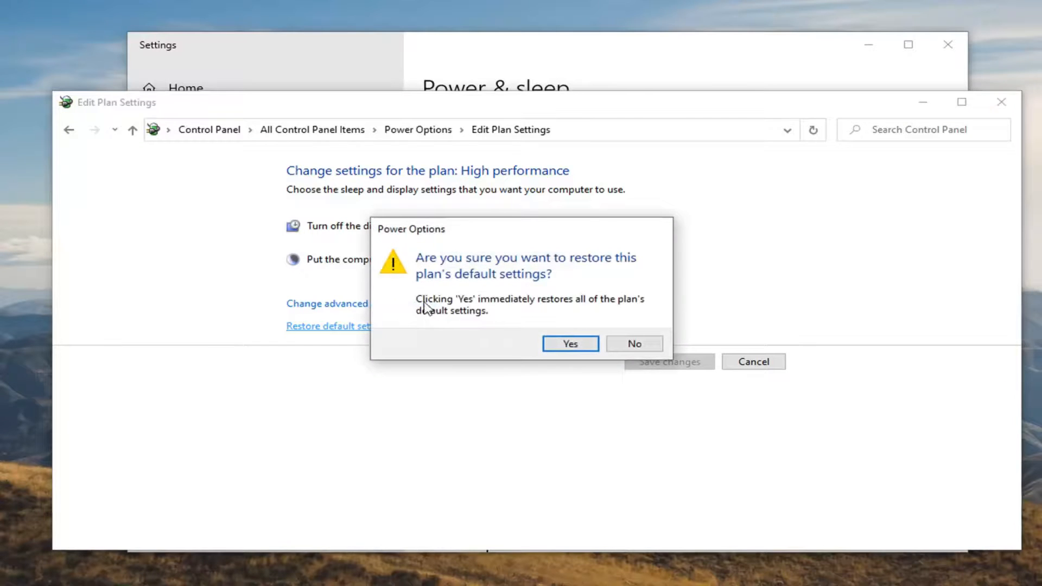
mouse_move(525, 276)
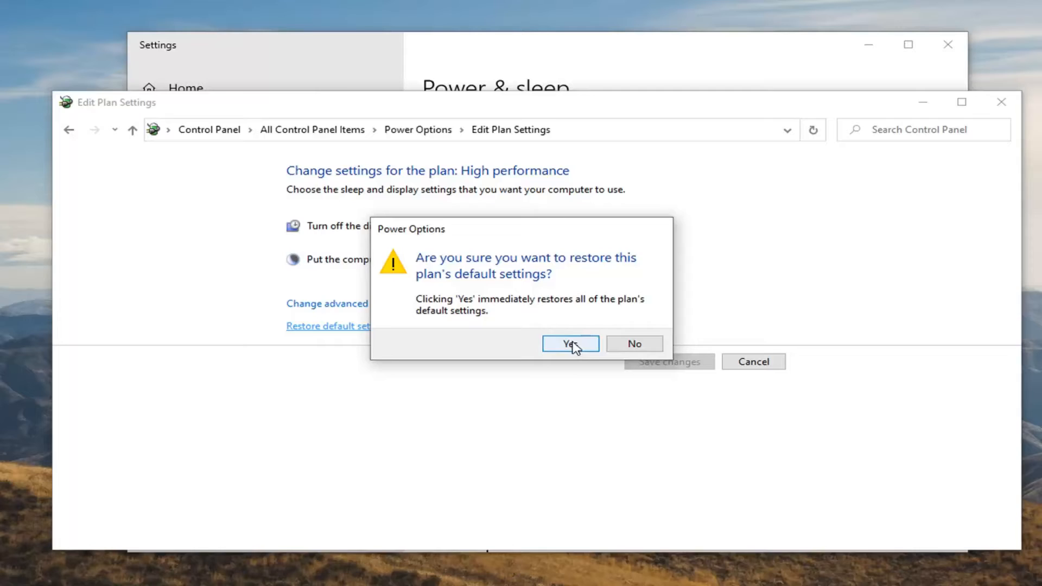
click(570, 344)
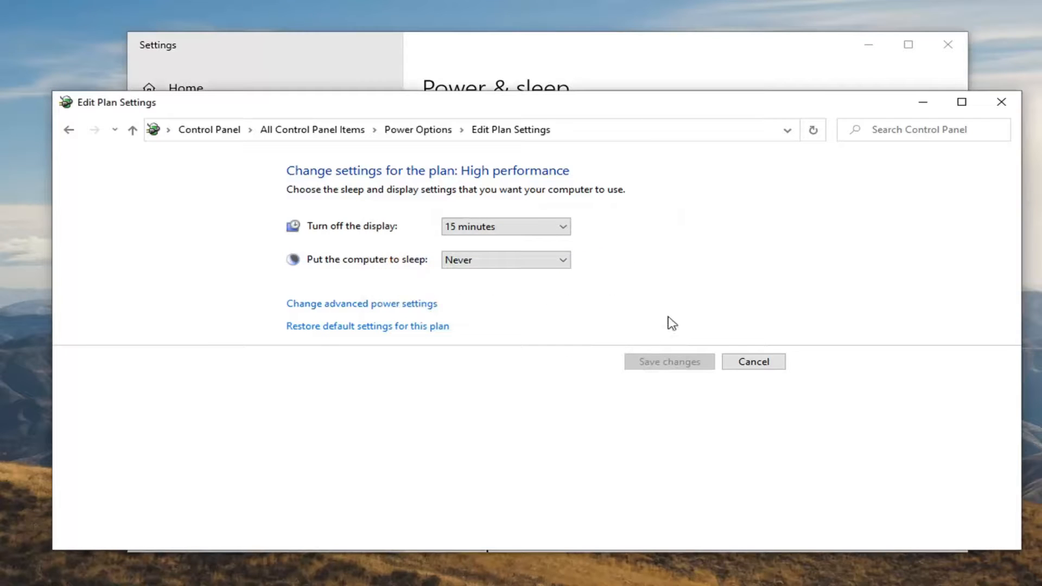
mouse_move(1002, 102)
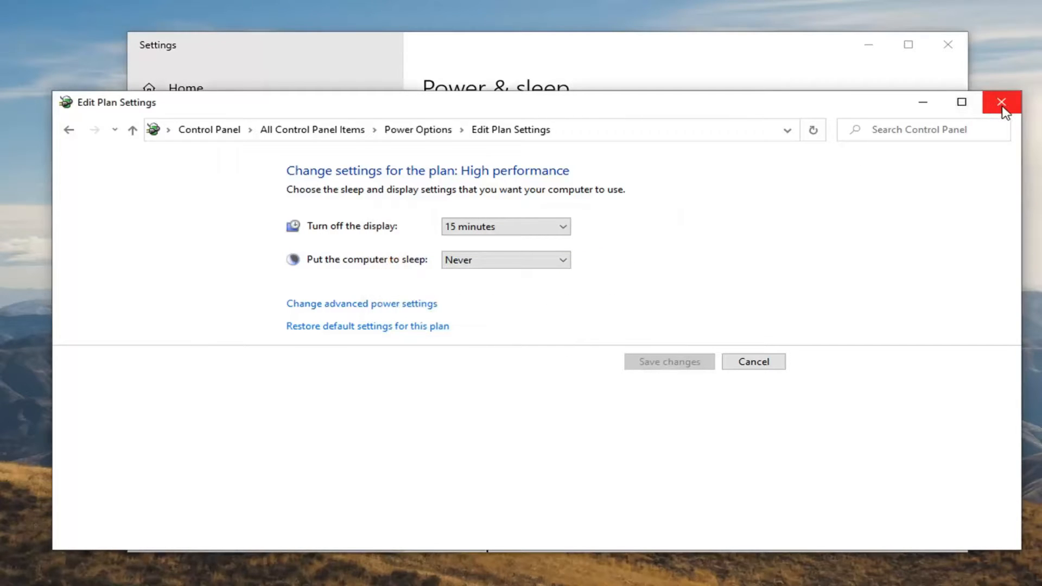
click(1002, 102)
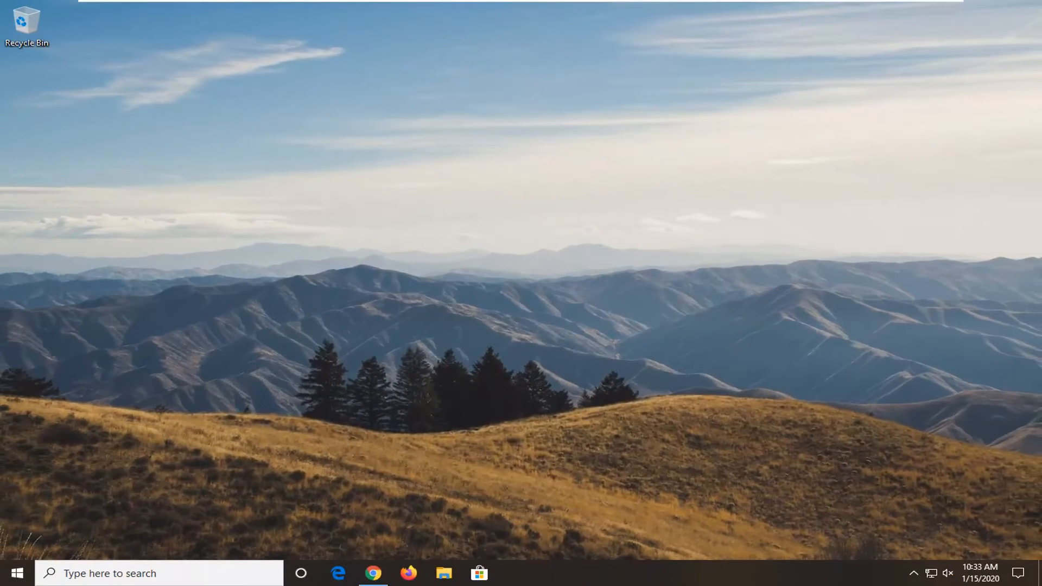